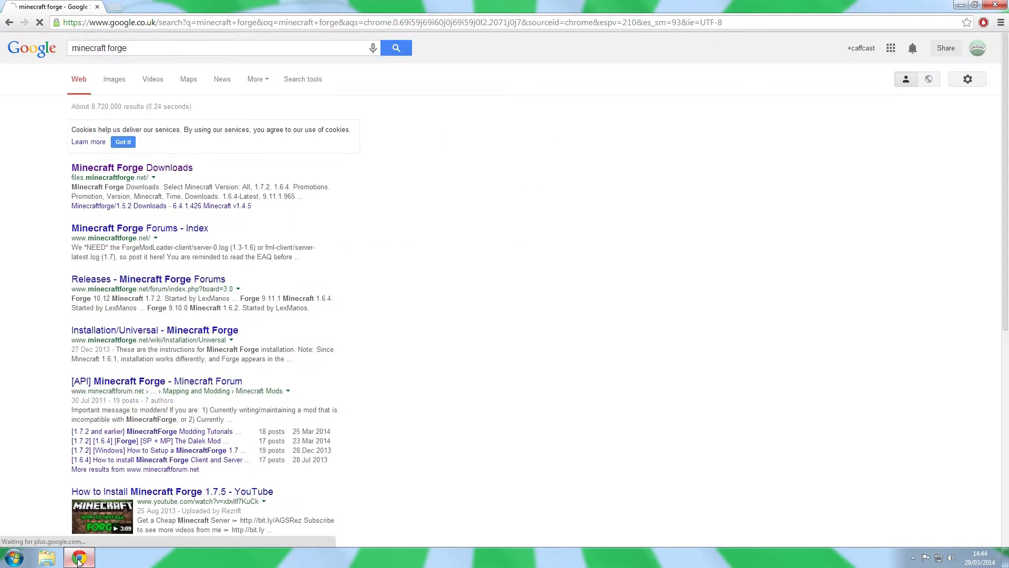
# Run the Minecraft Forge 1.7.2 installer with Install client selected.
pyautogui.click(132, 167)
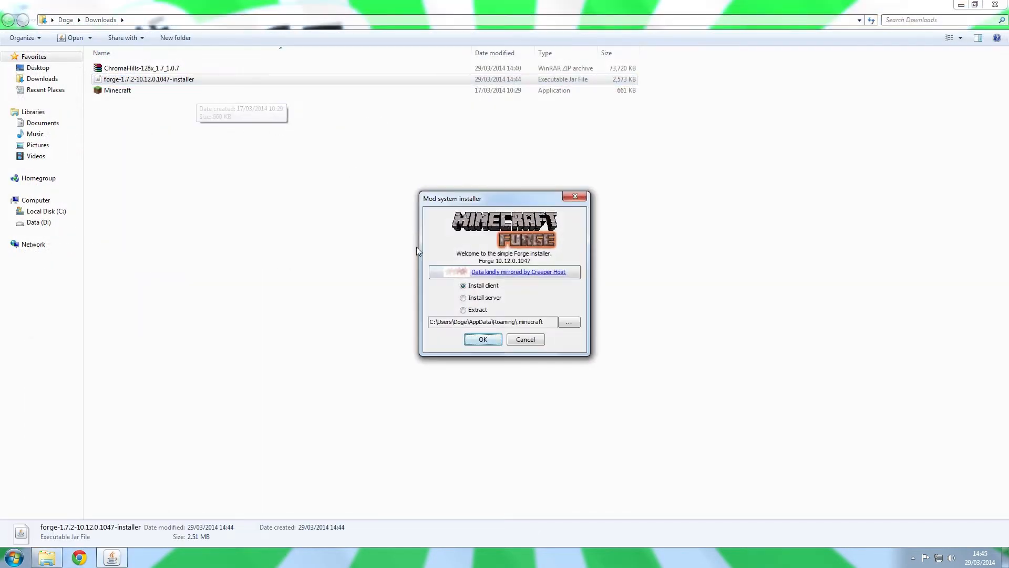
pyautogui.click(483, 340)
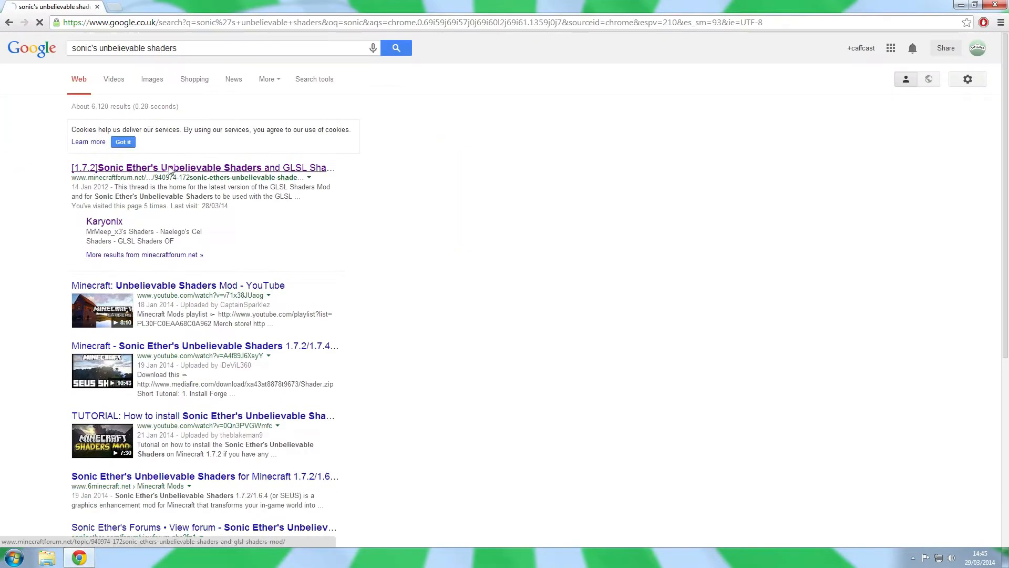
# Download the GLSL Shaders Mod v2.3.12 jar for 1.7.2 from the forum thread and keep it.
pyautogui.click(203, 167)
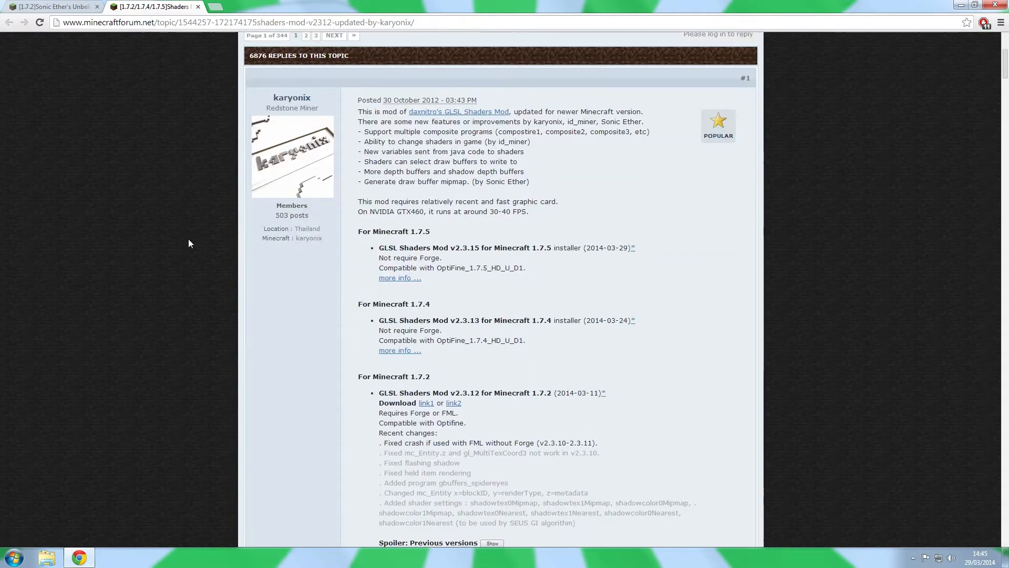
pyautogui.click(427, 402)
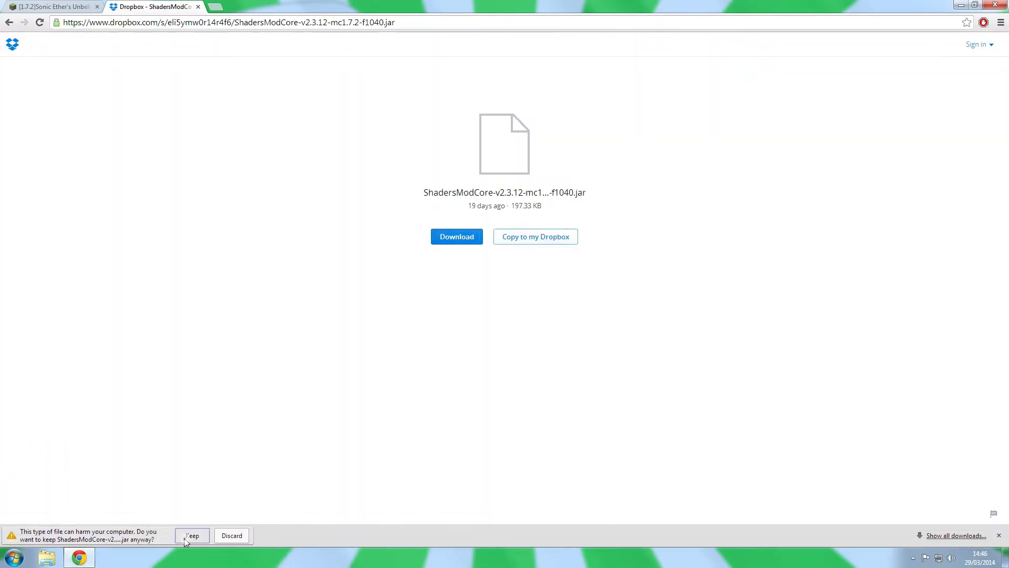
pyautogui.click(10, 557)
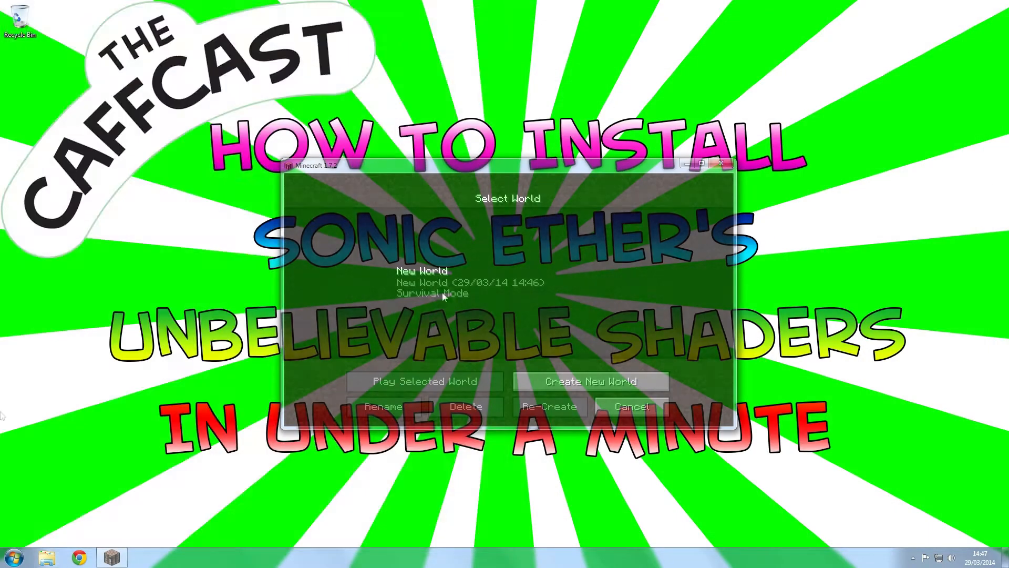
# Load New World in Minecraft to test, then scroll the SEUS thread to its Downloads list.
pyautogui.click(423, 380)
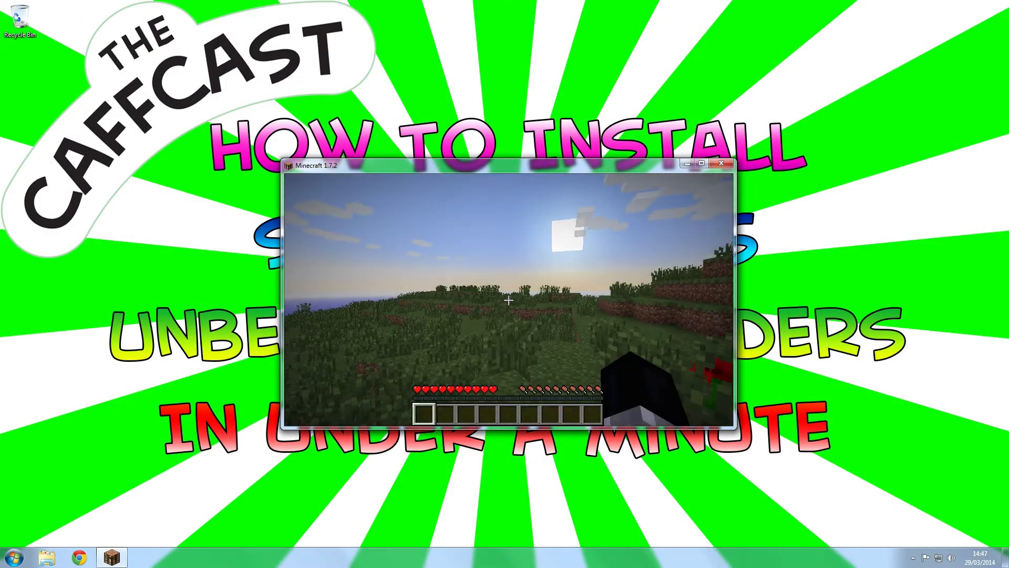
pyautogui.press('Escape')
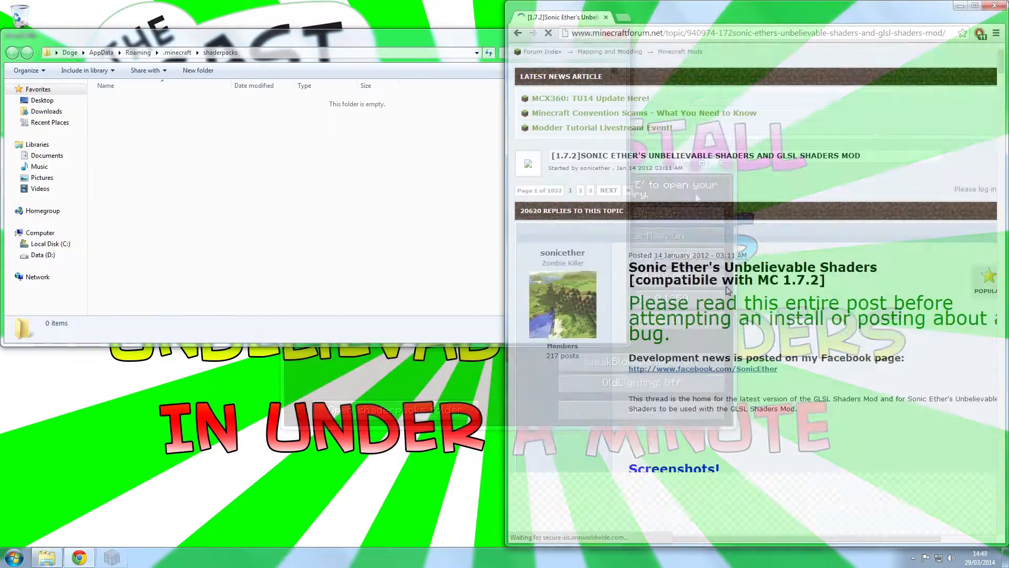
pyautogui.scroll(-3)
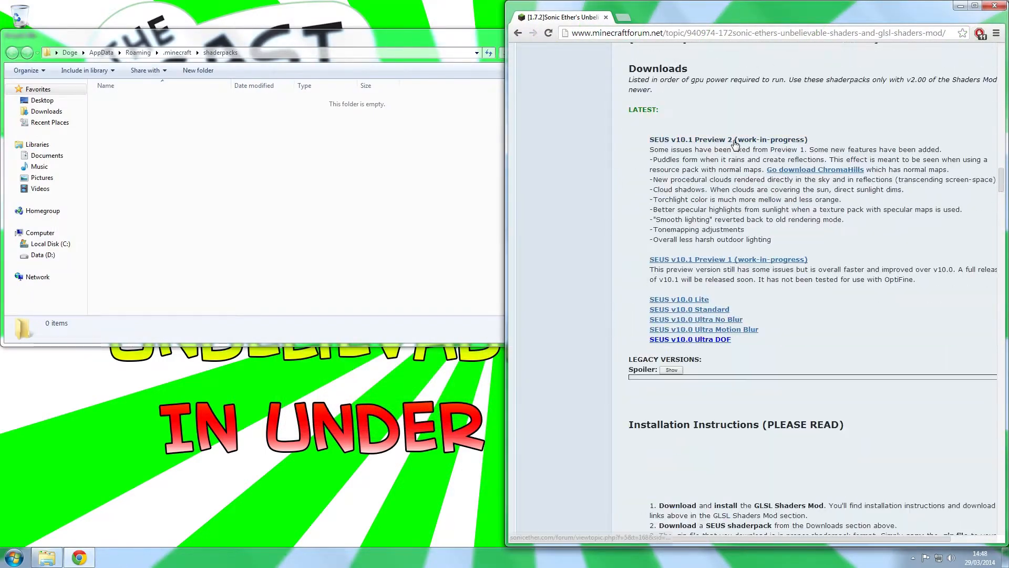